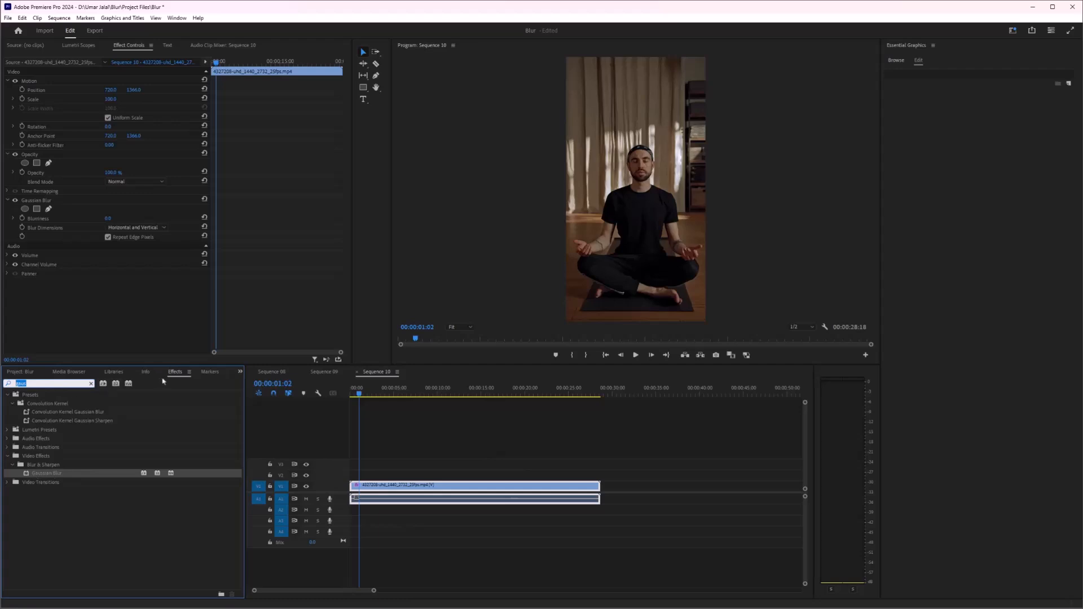
# Trace a pen mask around the meditating man's silhouette on the Gaussian Blur effect
pyautogui.click(176, 18)
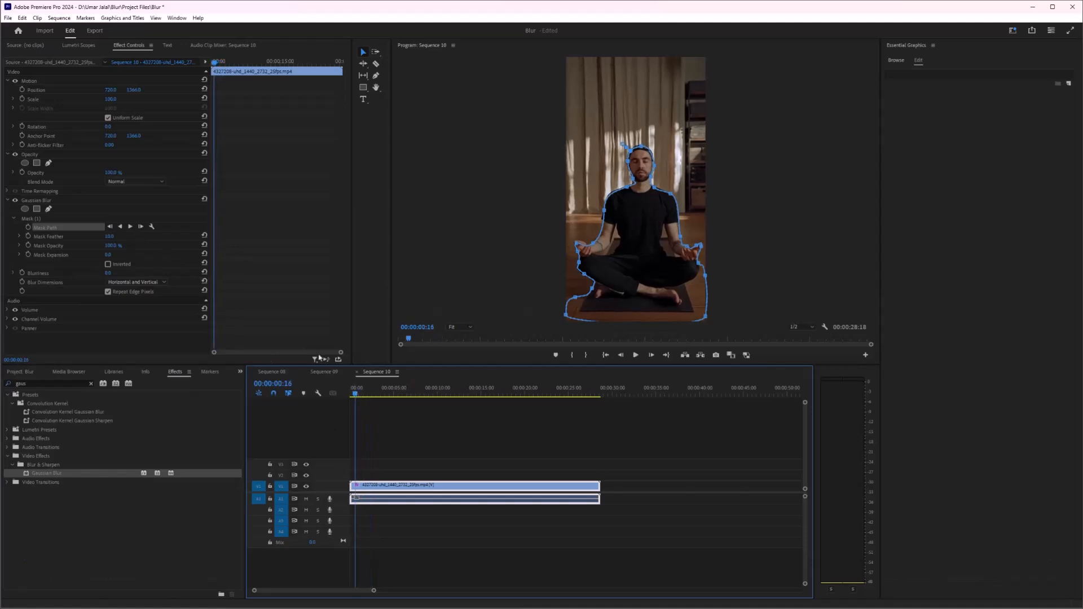
# Return to the clip start, set Blurriness to 57, and invert Mask (1)
pyautogui.click(351, 388)
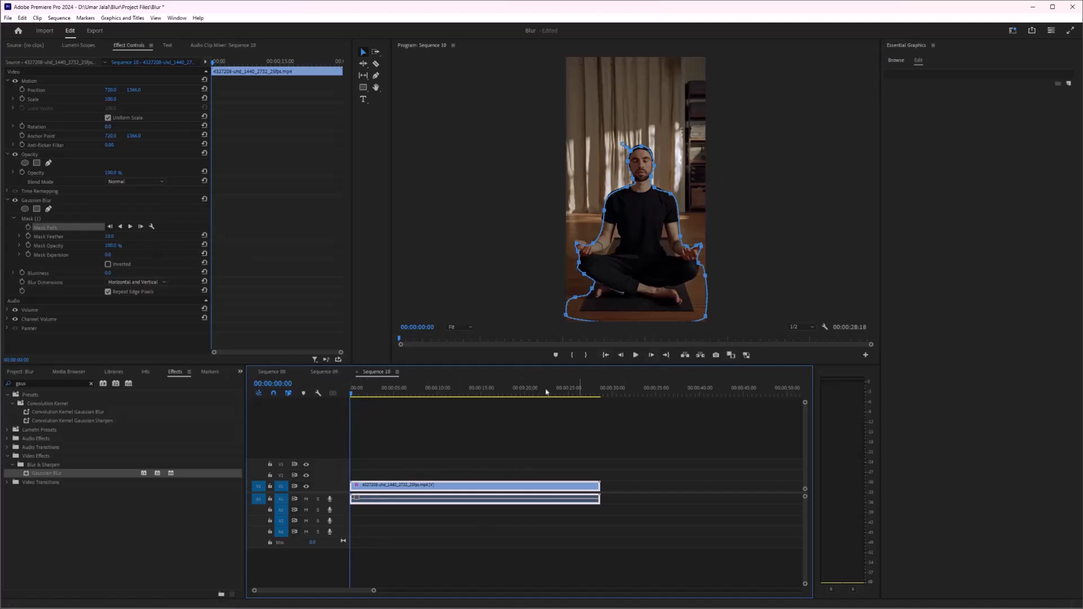
pyautogui.moveTo(130, 225)
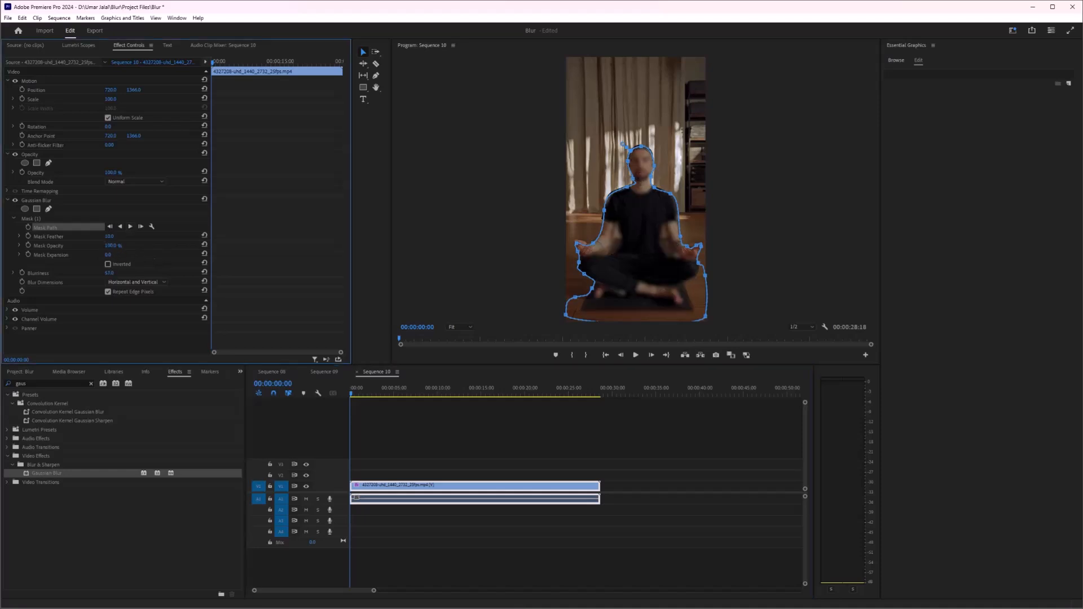
pyautogui.click(108, 265)
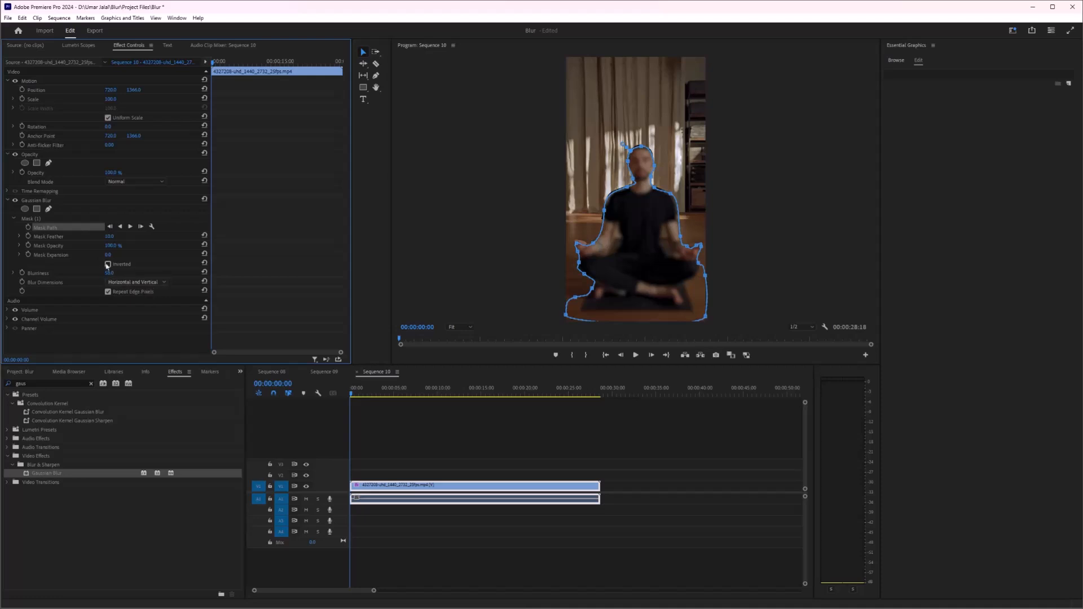
pyautogui.click(108, 265)
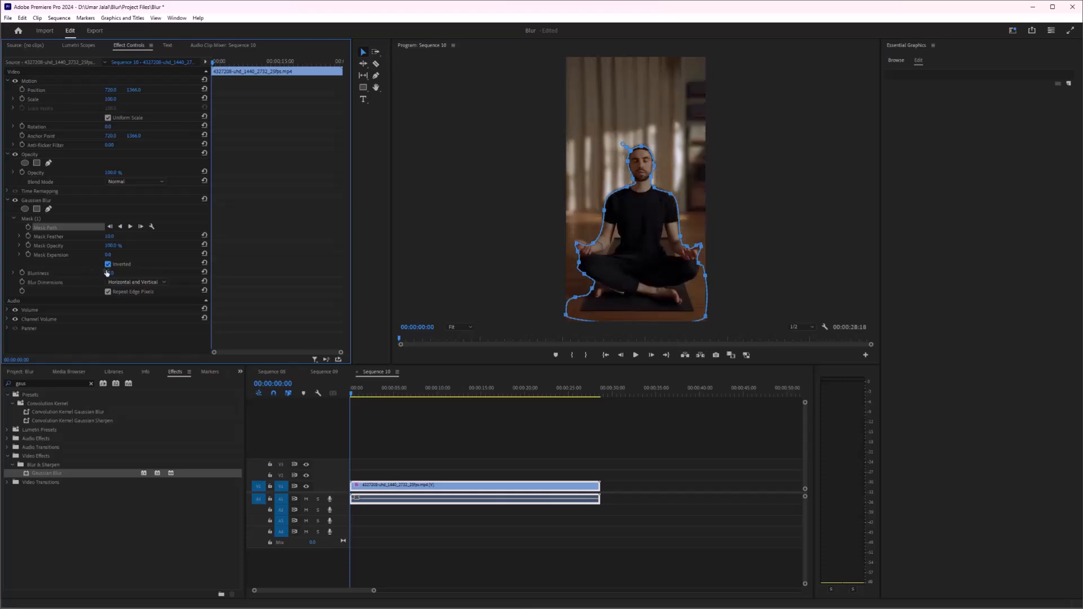